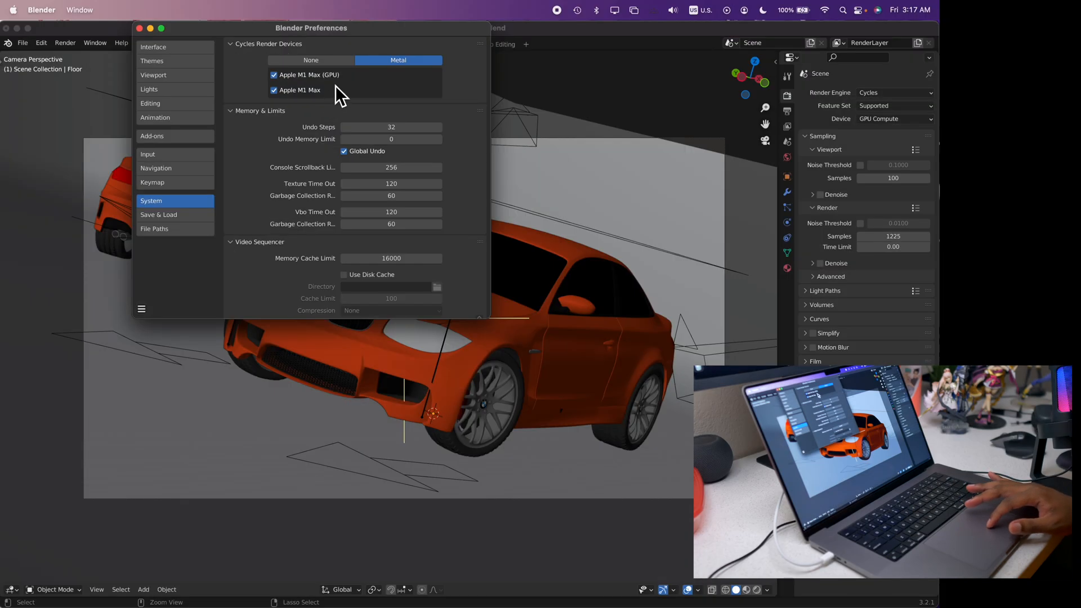
mouse_move(409, 79)
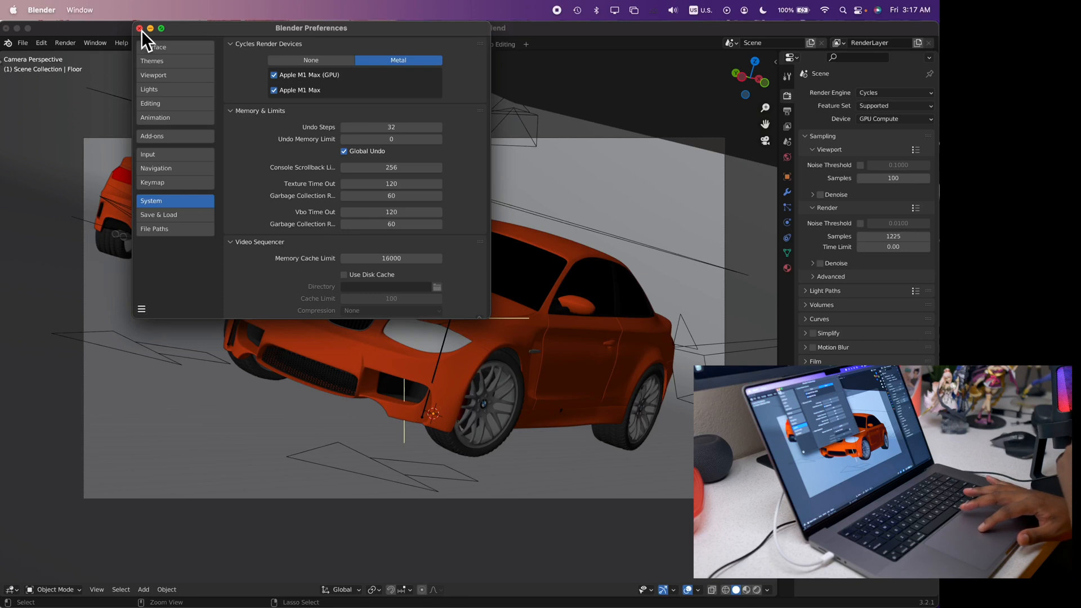
Step: Close the Blender Preferences window, leaving Cycles on Metal with both M1 Max devices enabled
click(139, 28)
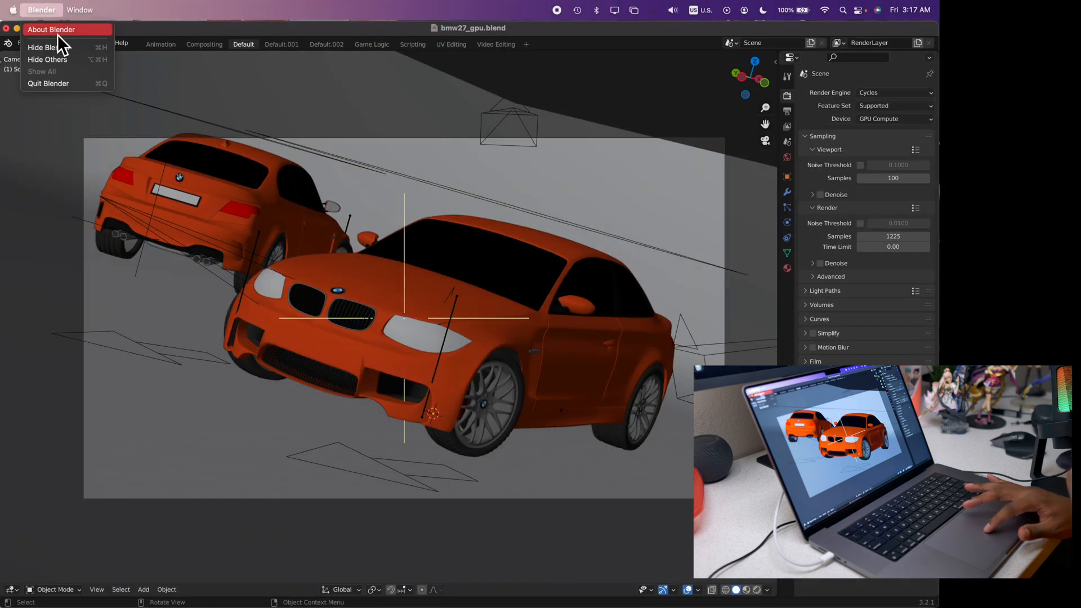
Step: Open the About Blender window to check the version (3.2.1, 2022-07-06)
click(51, 29)
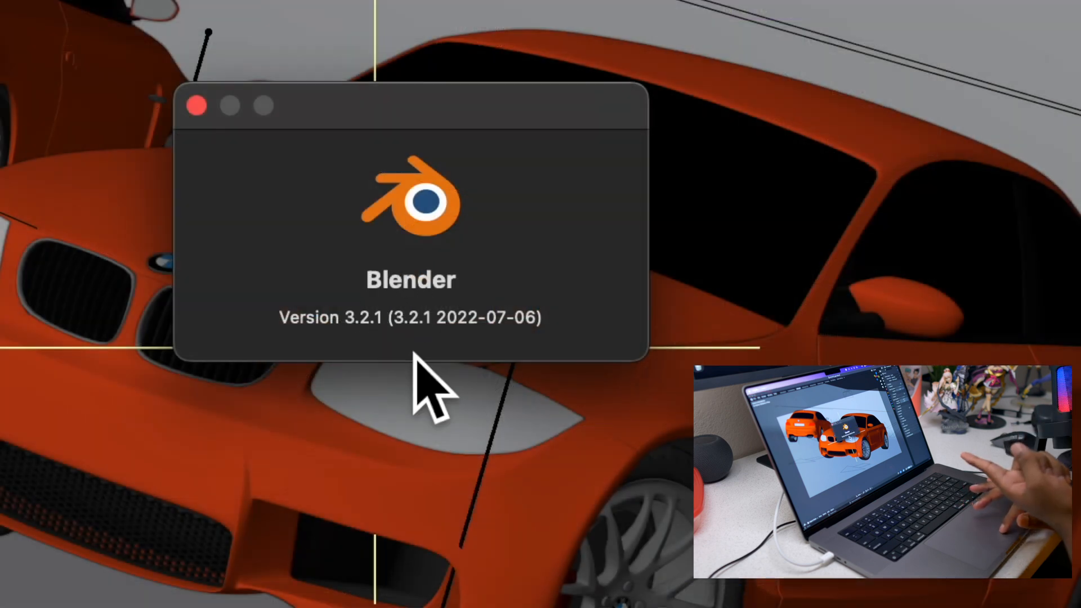
mouse_move(214, 145)
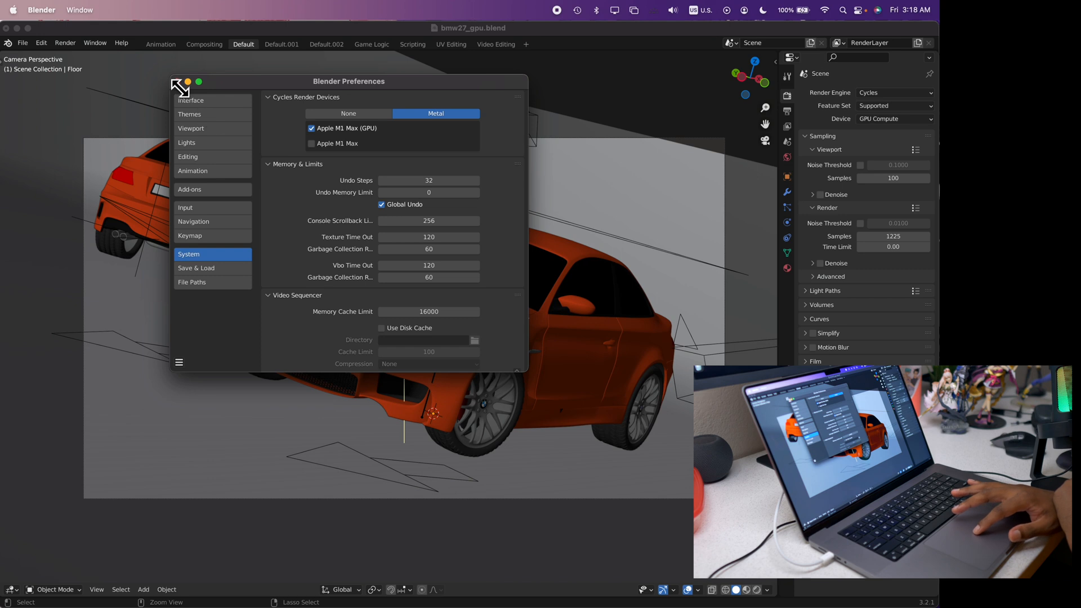
Step: Render the BMW scene on the GPU alone (53.60 s), then close the render result
click(65, 43)
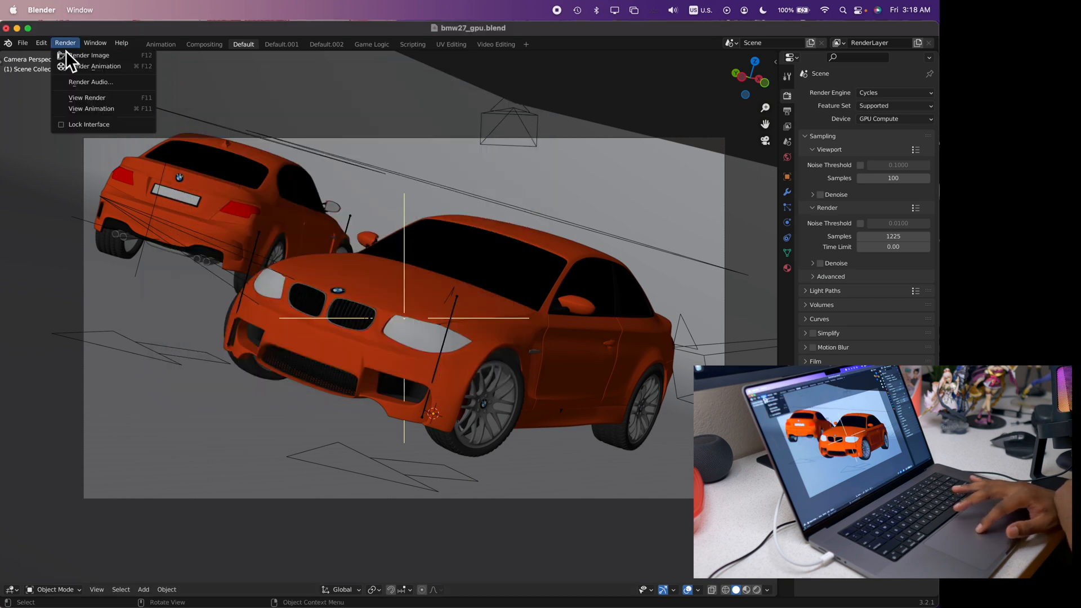
click(89, 56)
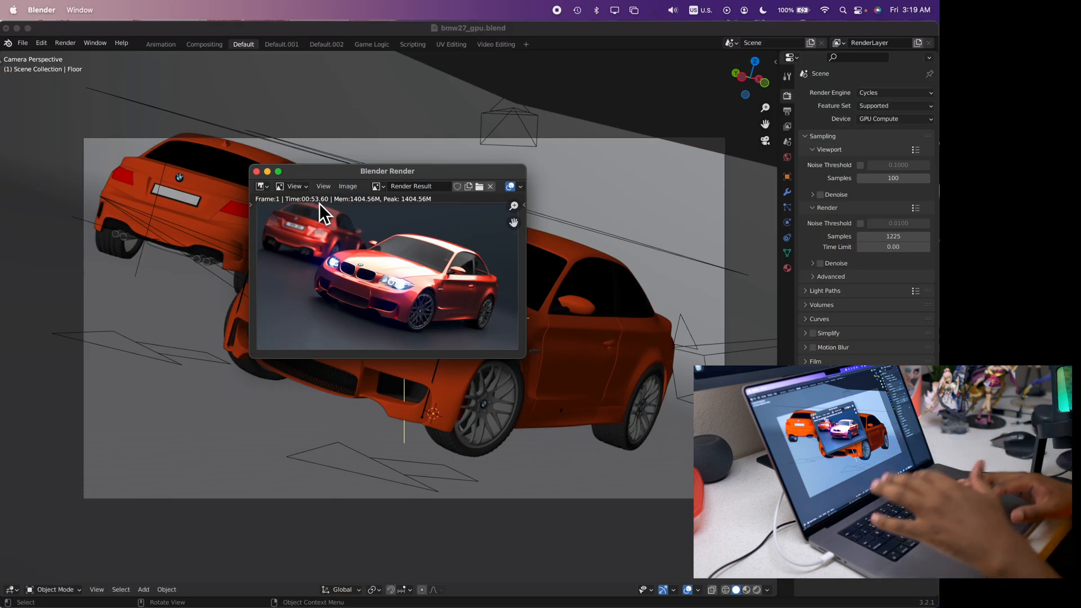
click(257, 171)
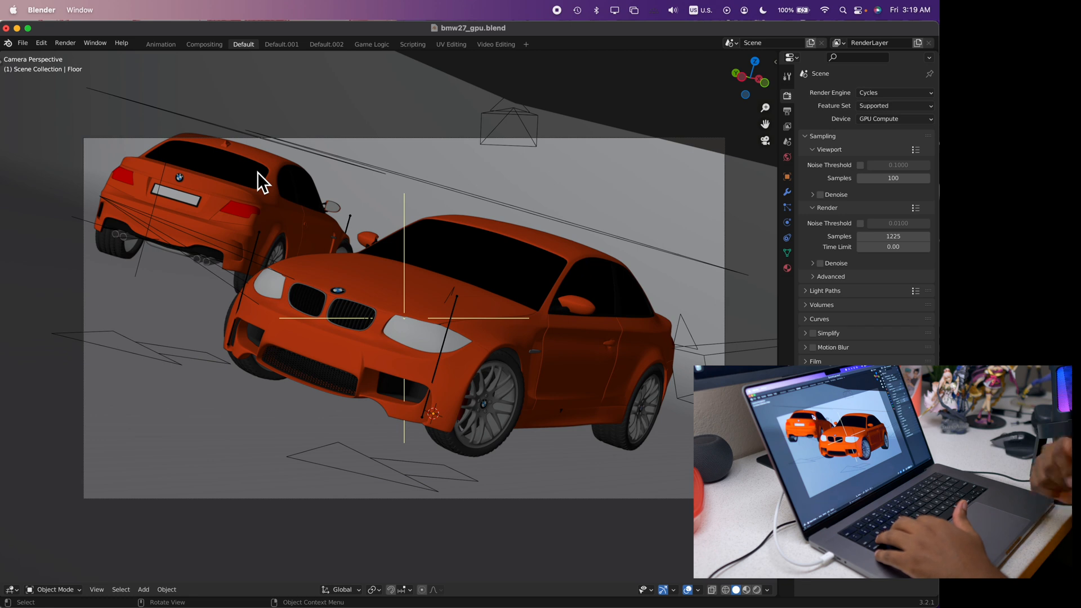
text(a)
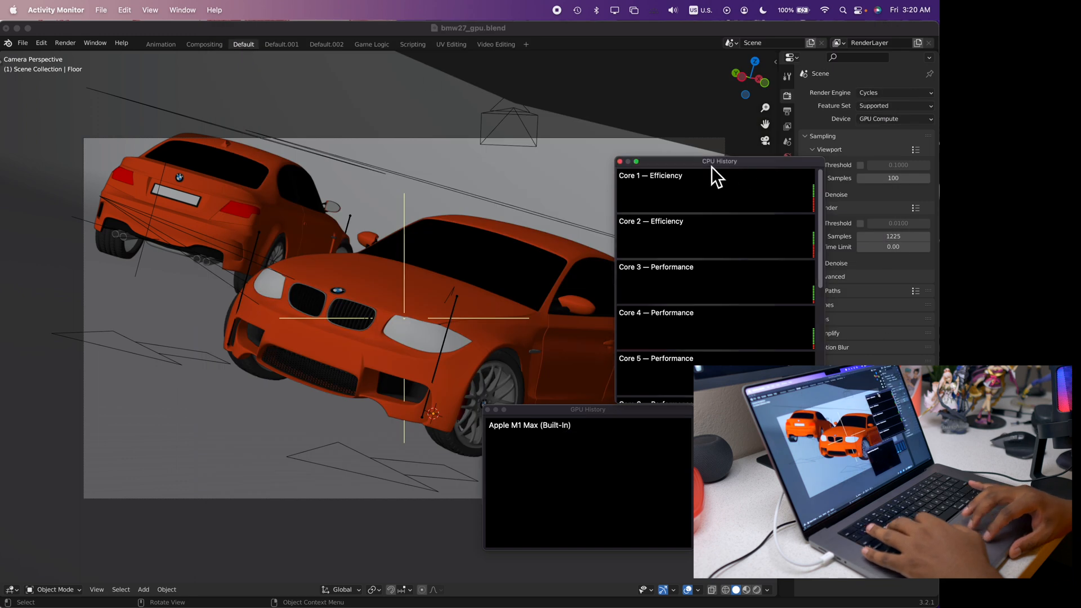
Step: Position the CPU history window beside the GPU graph and close the BMW file without saving
drag(719, 162, 587, 157)
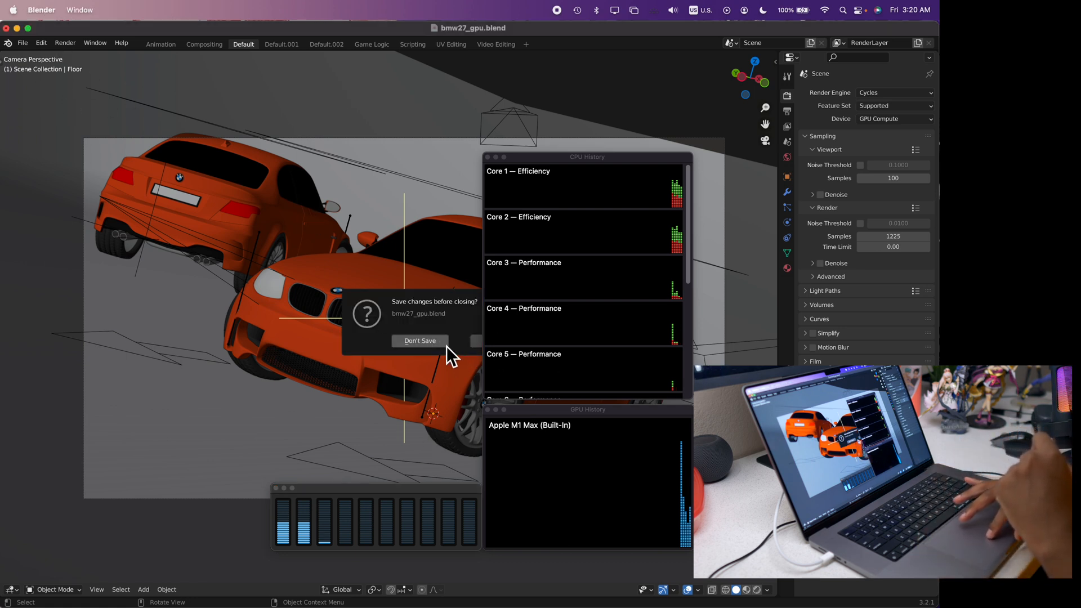
click(419, 340)
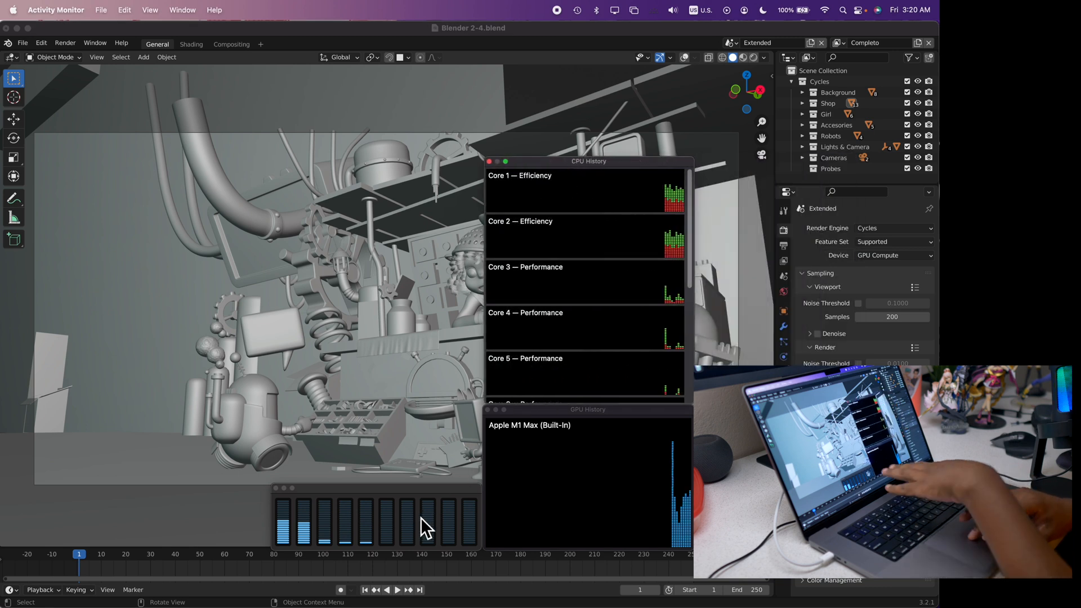
mouse_move(537, 480)
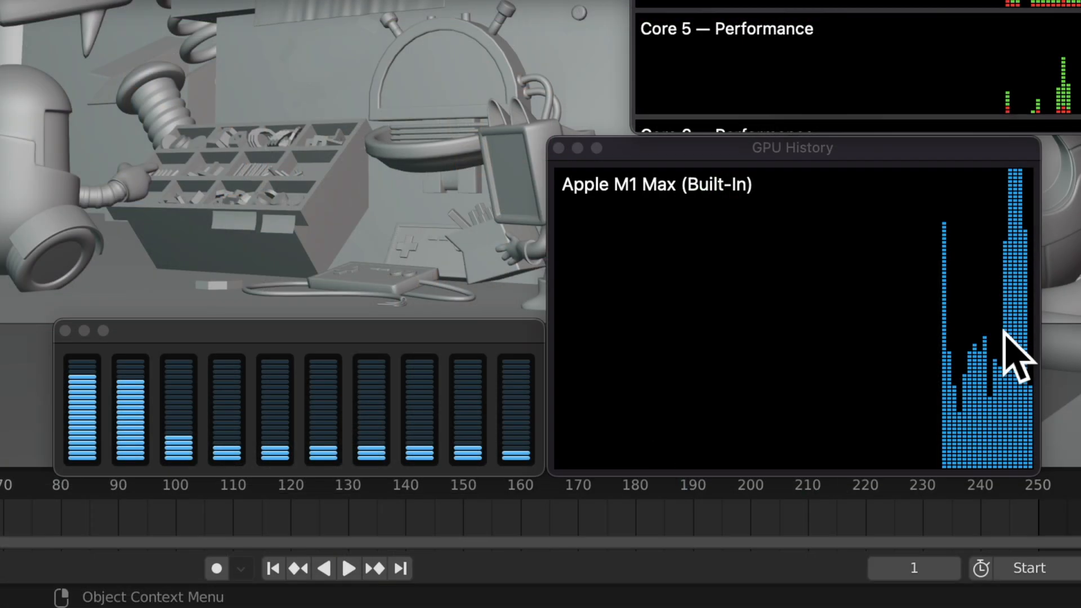
mouse_move(221, 483)
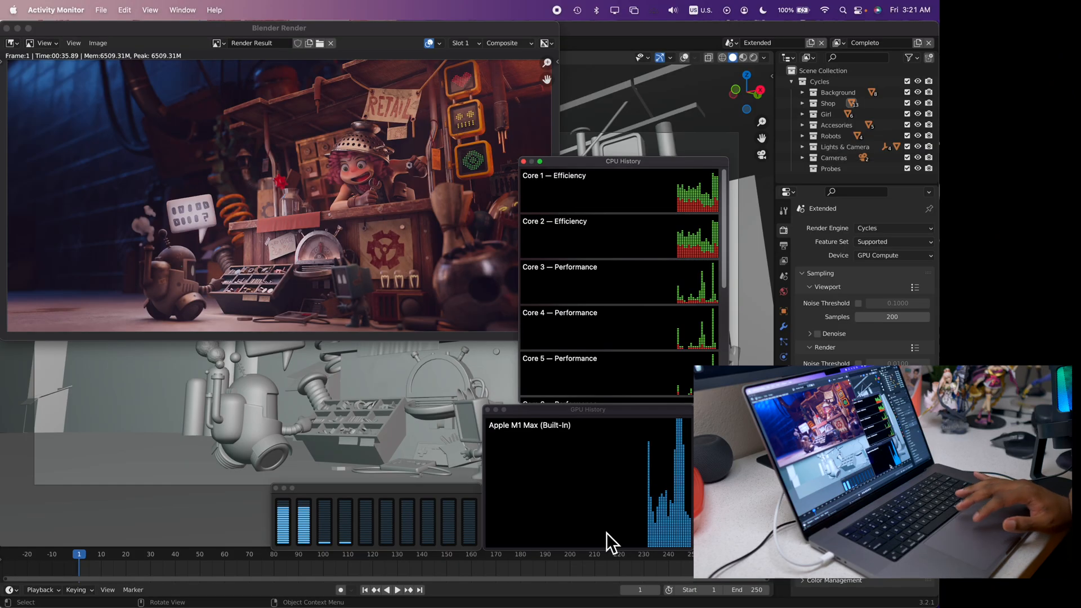
mouse_move(583, 497)
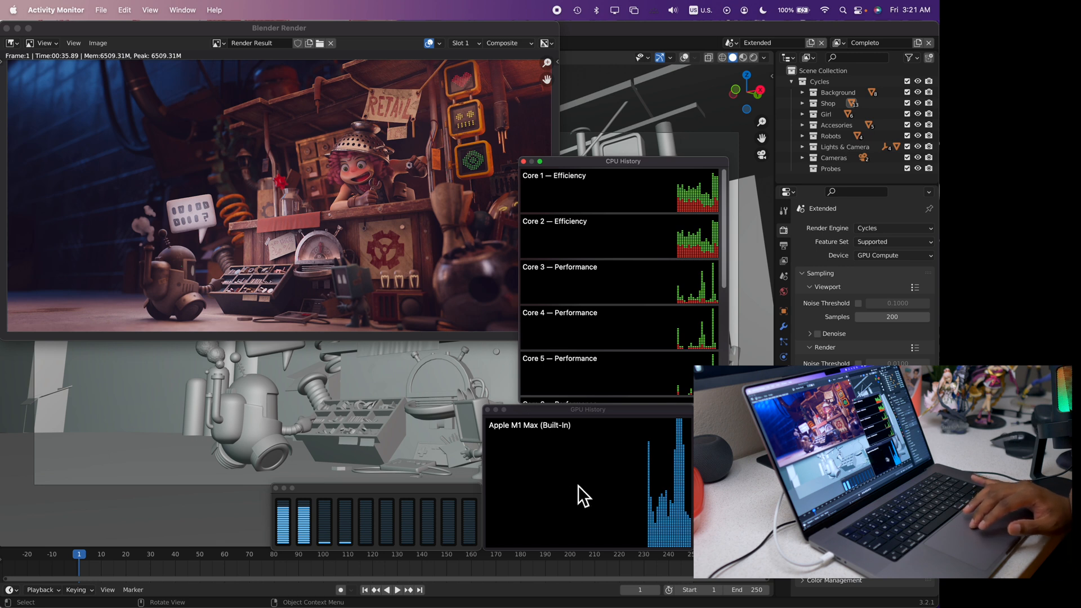
mouse_move(517, 334)
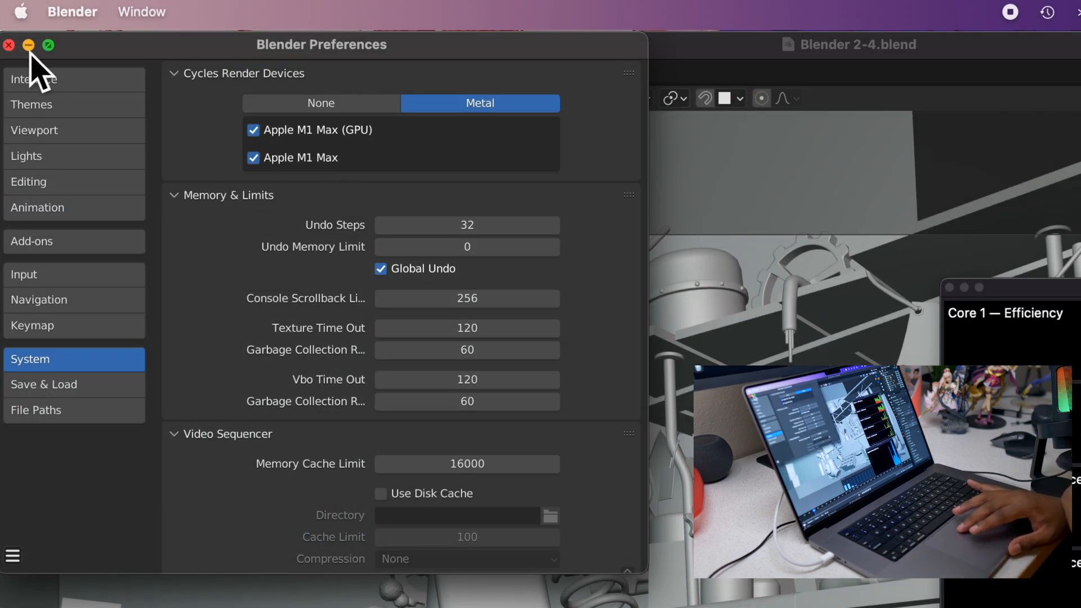
mouse_move(460, 189)
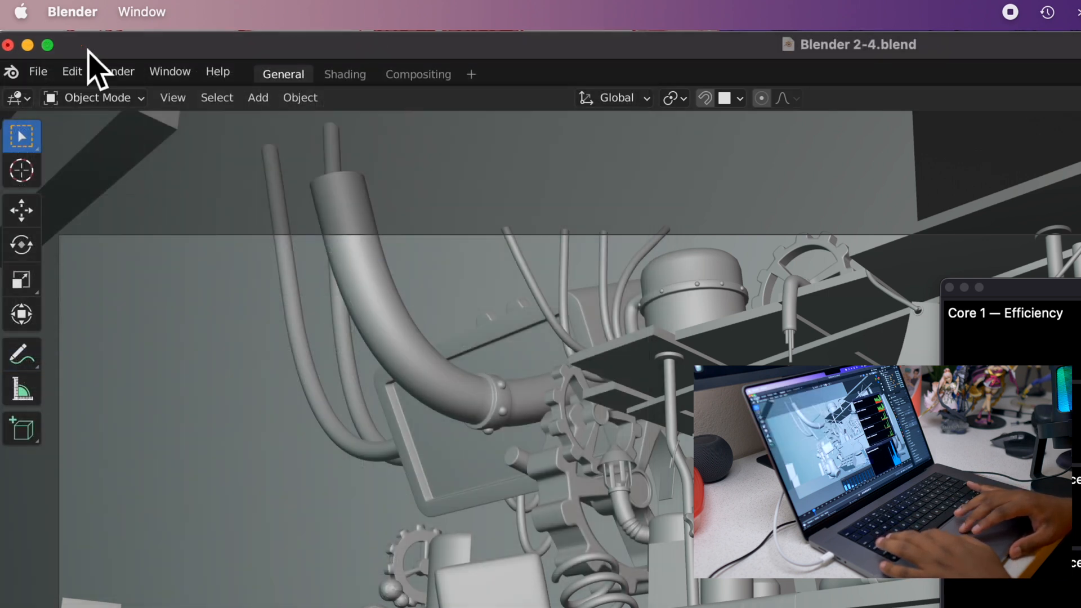
Step: Close Preferences, returning to the toy shop scene with both Metal devices enabled
click(65, 43)
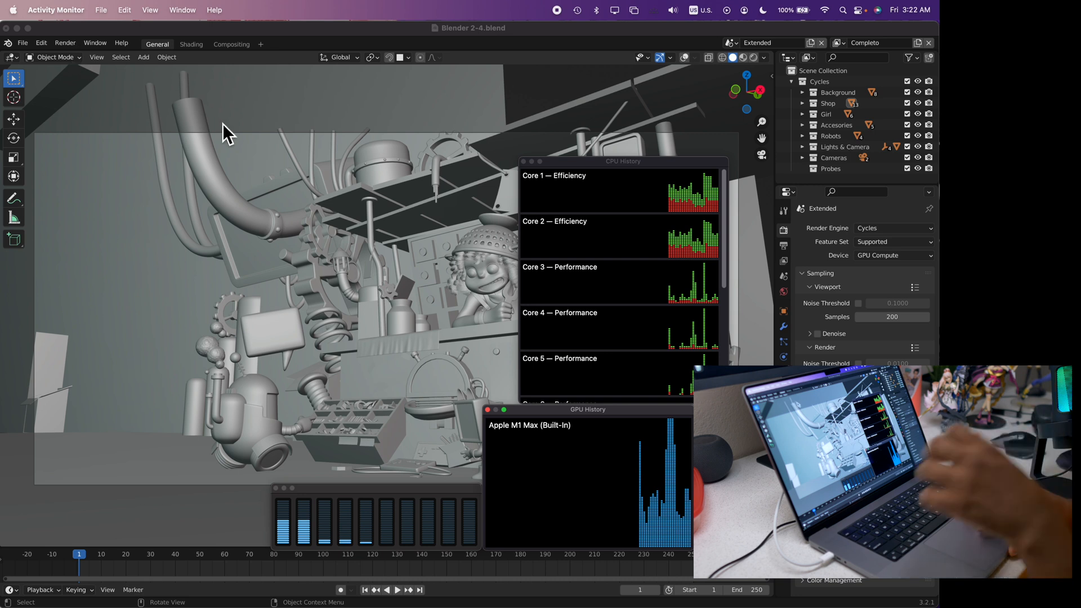
mouse_move(372, 206)
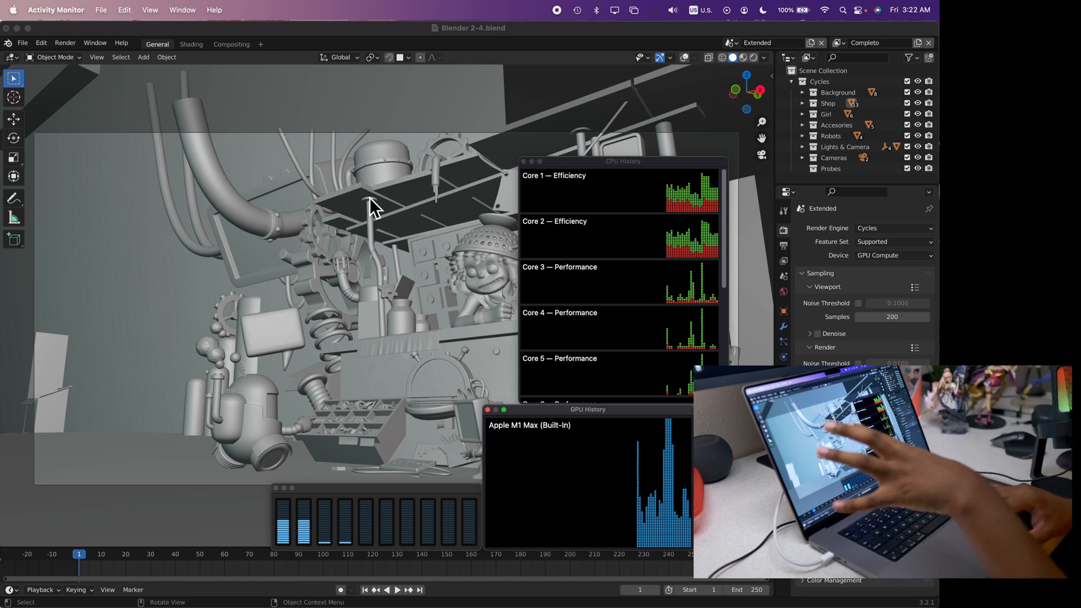
Step: Render the toy shop scene on both Metal devices, finishing in 46.23 seconds
click(65, 43)
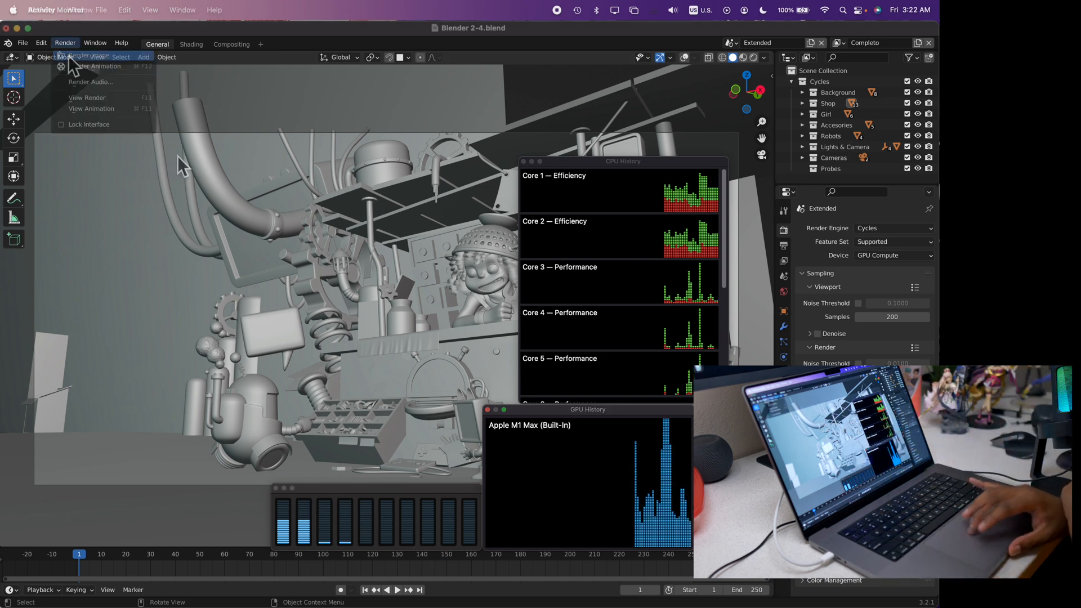
click(88, 67)
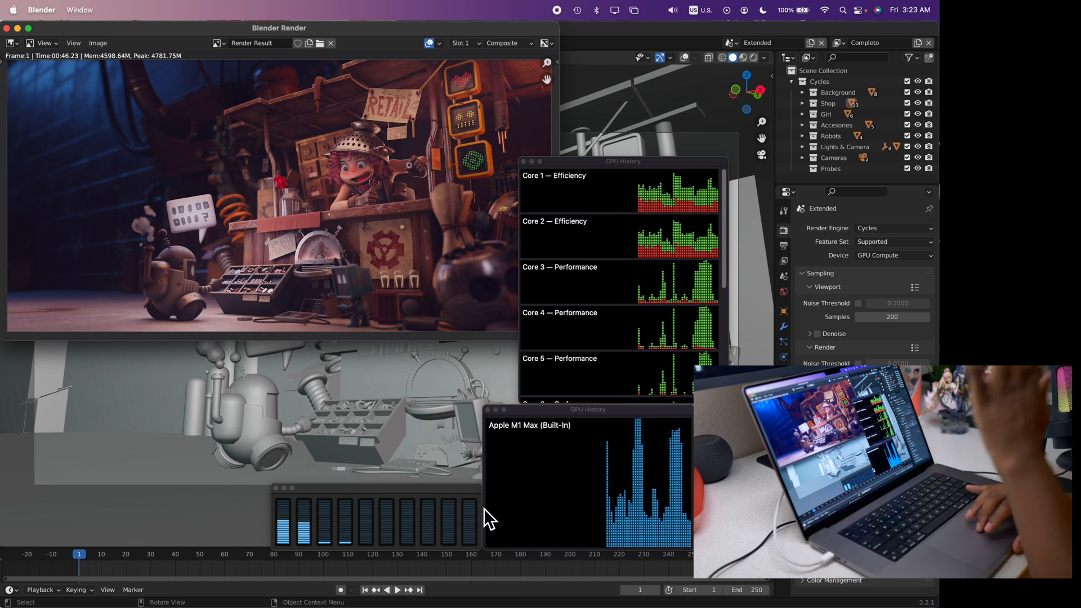
mouse_move(548, 483)
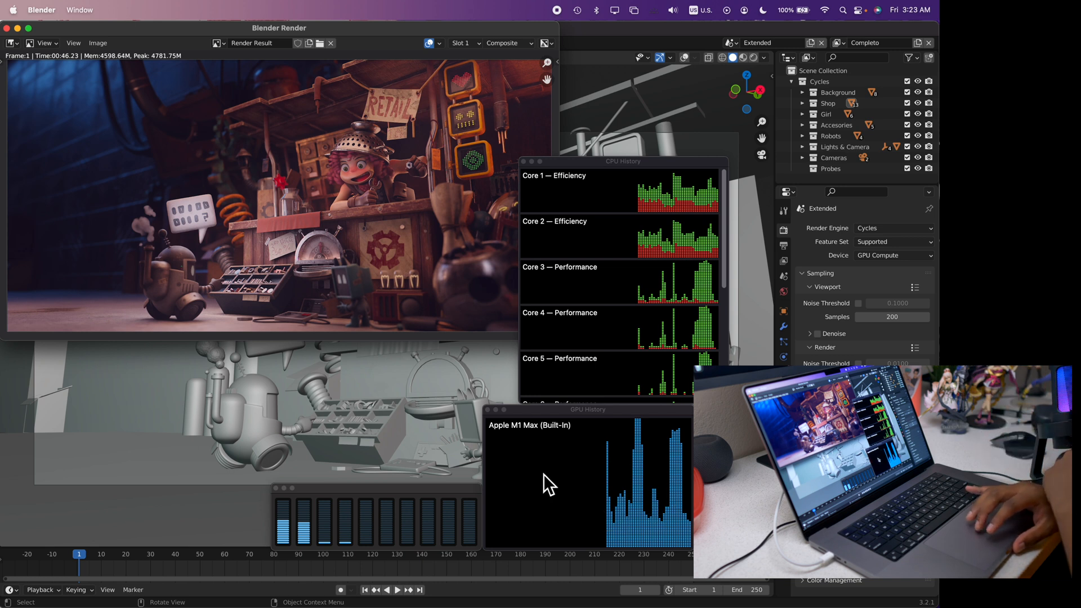
mouse_move(138, 38)
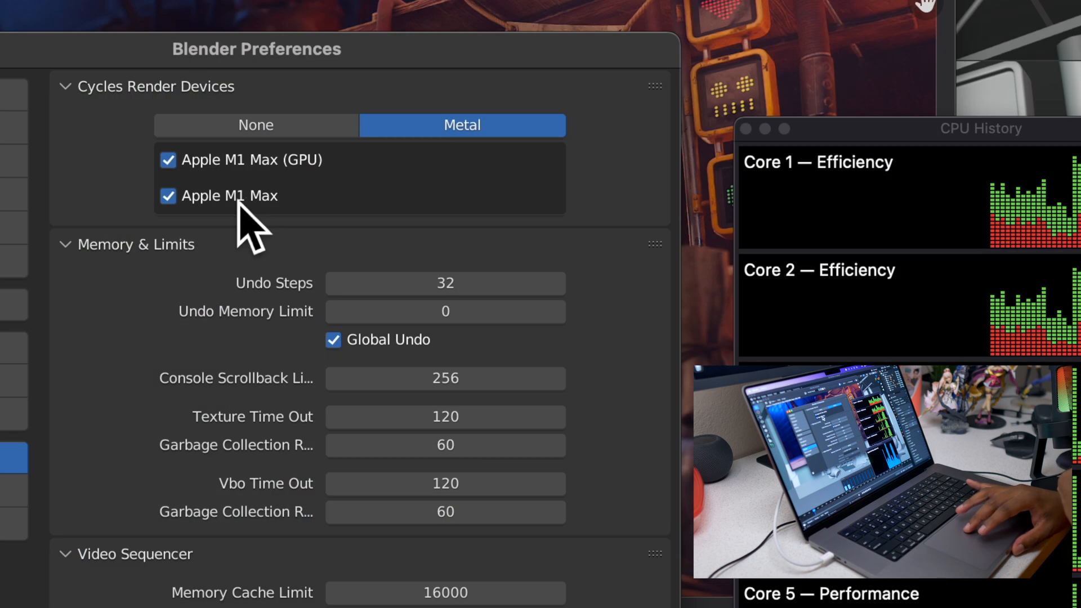
Step: Uncheck the CPU render device so only the Apple M1 Max GPU is enabled
click(168, 196)
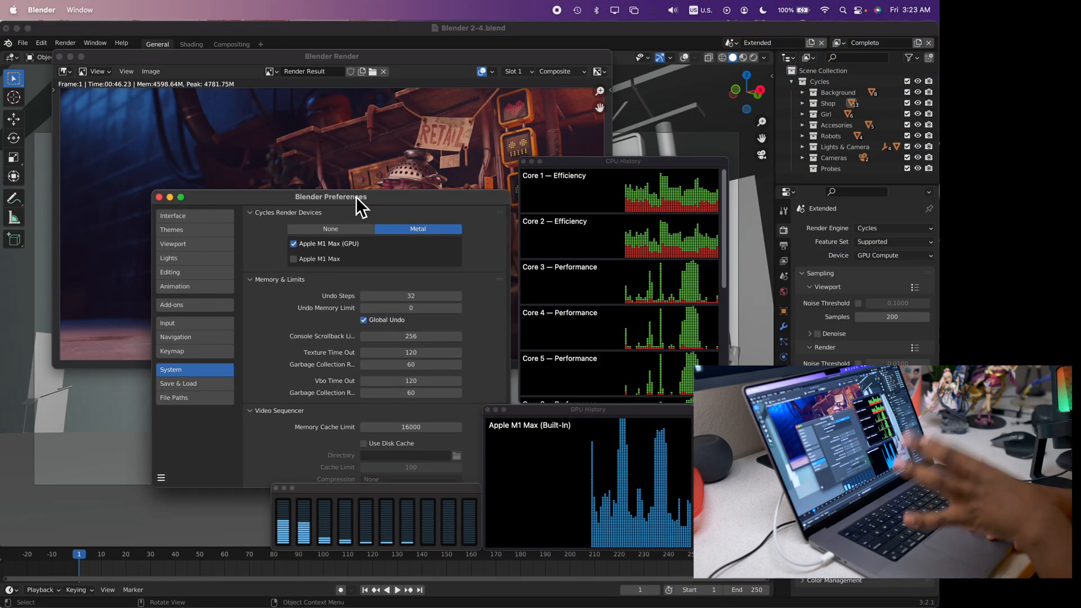
drag(359, 197, 351, 172)
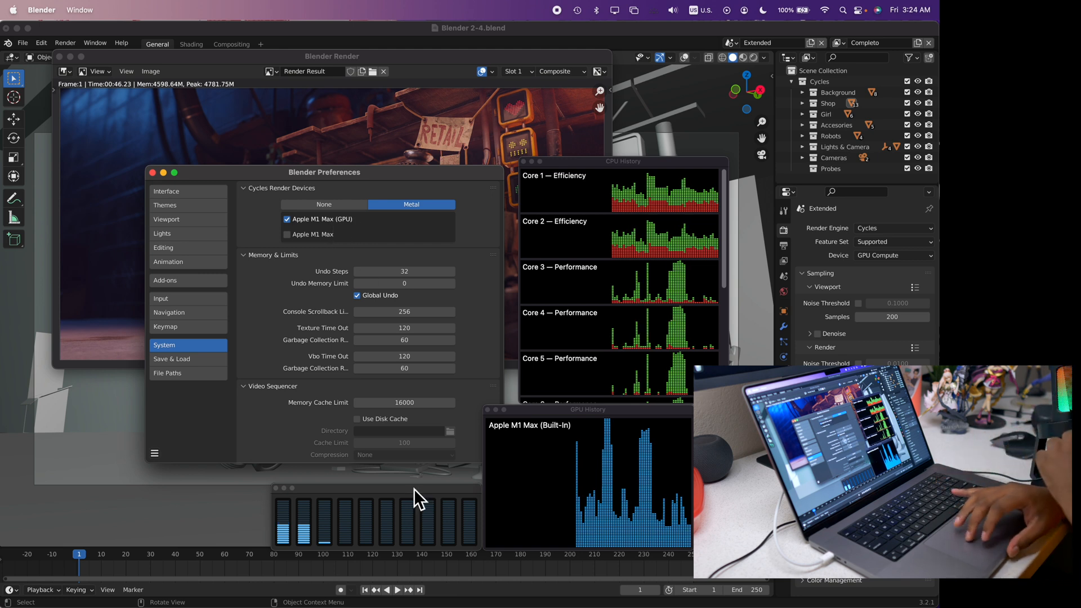
mouse_move(559, 396)
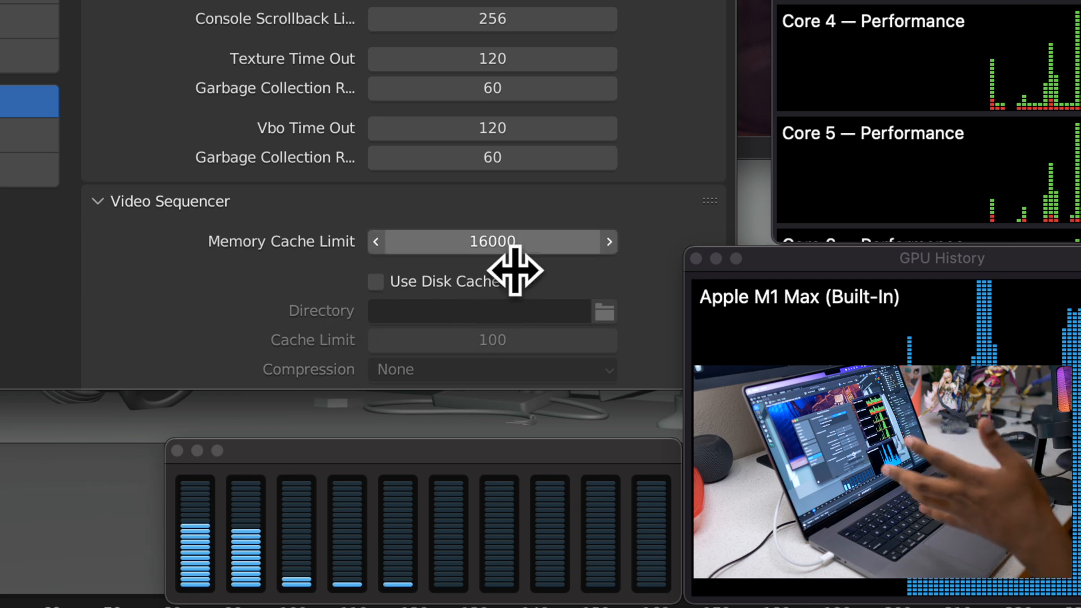
mouse_move(492, 242)
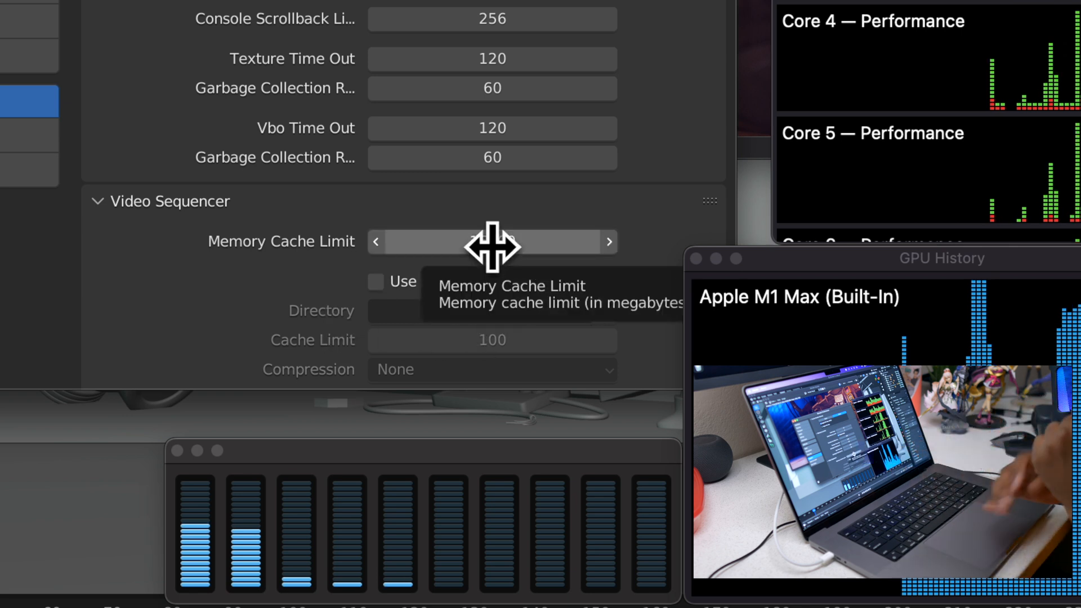